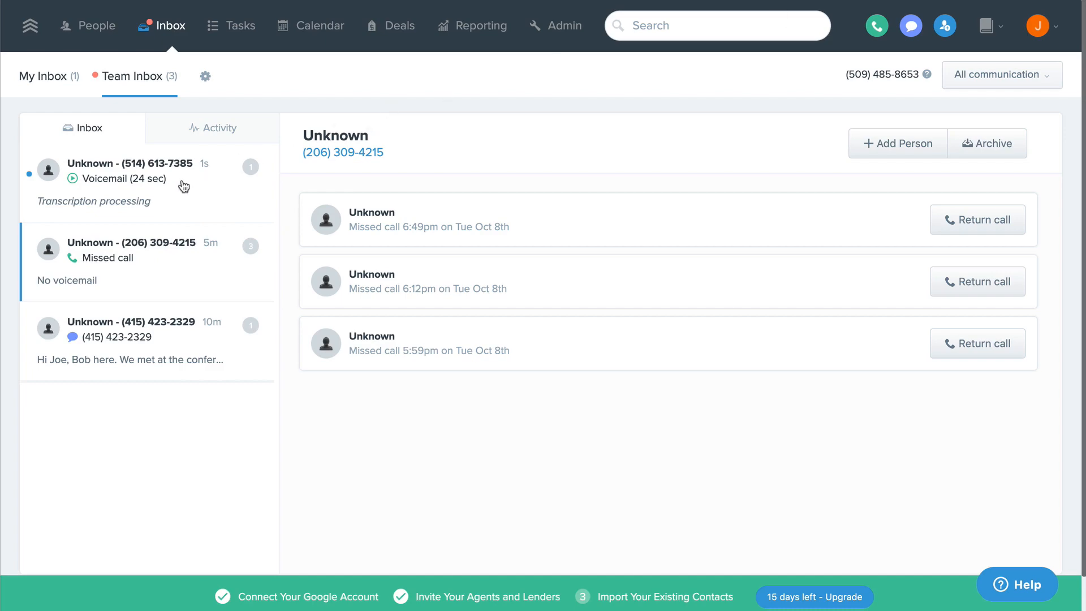
pyautogui.click(131, 170)
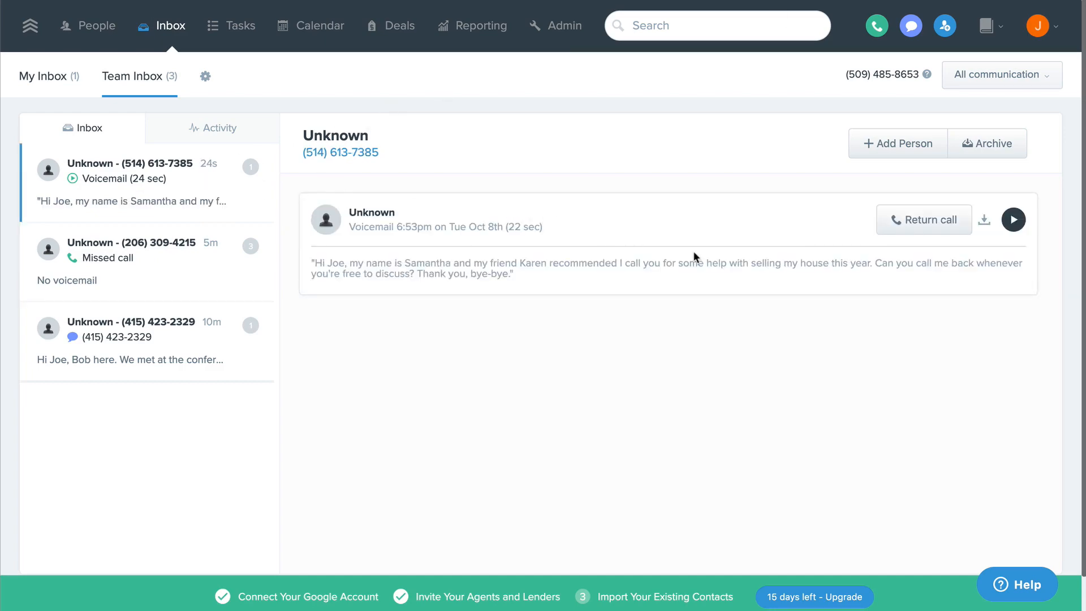
pyautogui.click(922, 220)
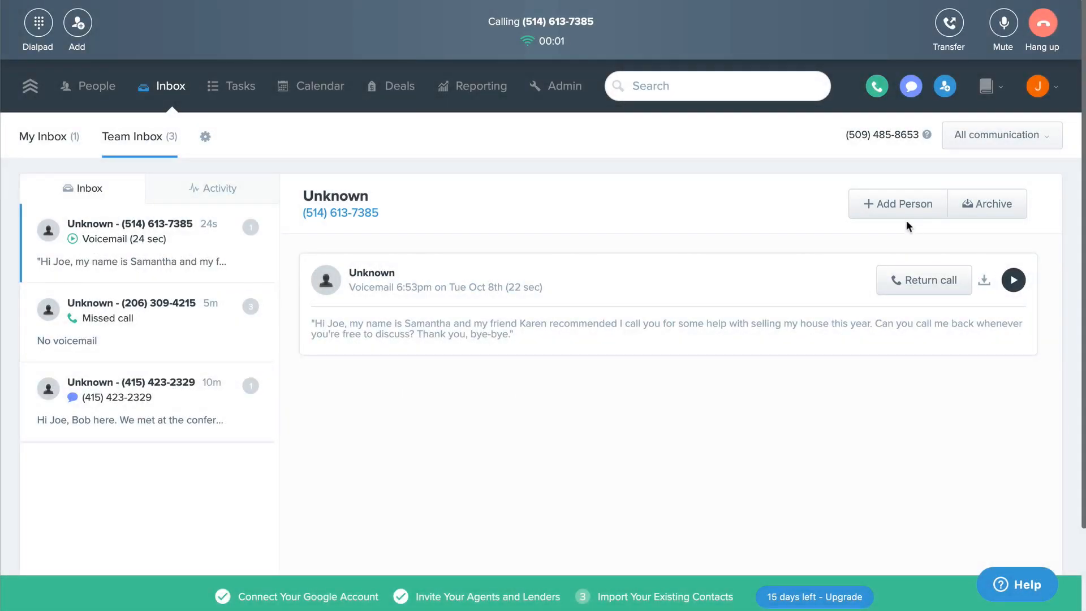
# Save the voicemail caller as a new contact named Samantha.
pyautogui.click(897, 204)
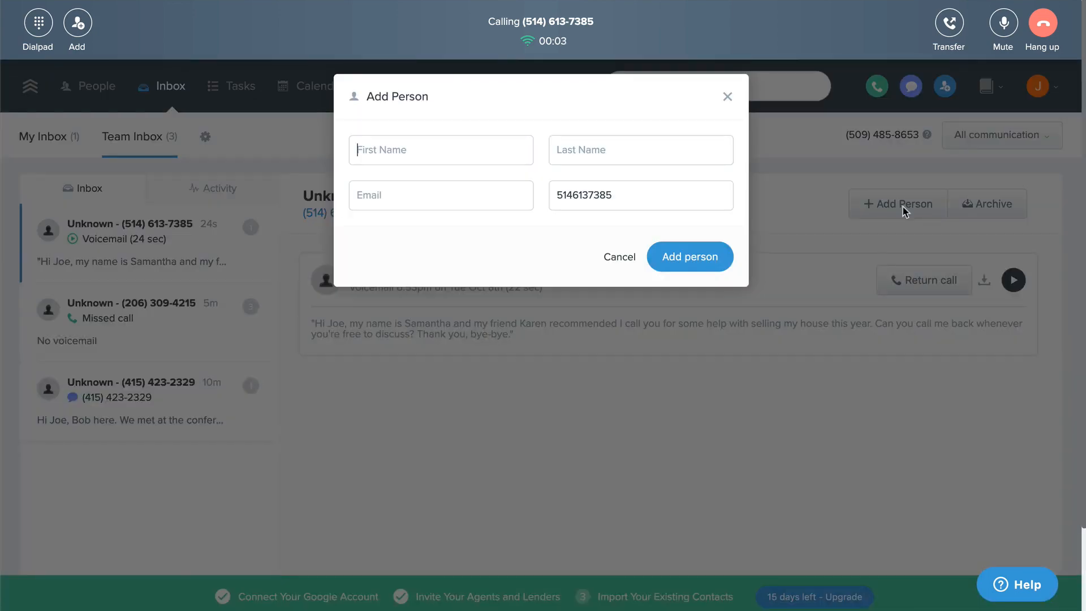
pyautogui.write('Samantha')
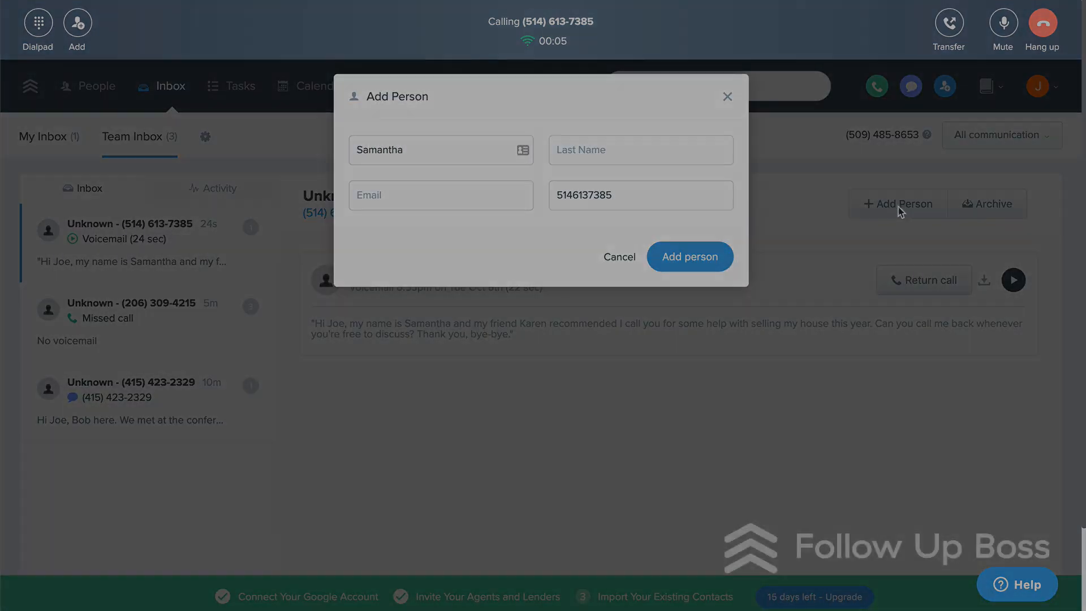
pyautogui.click(688, 256)
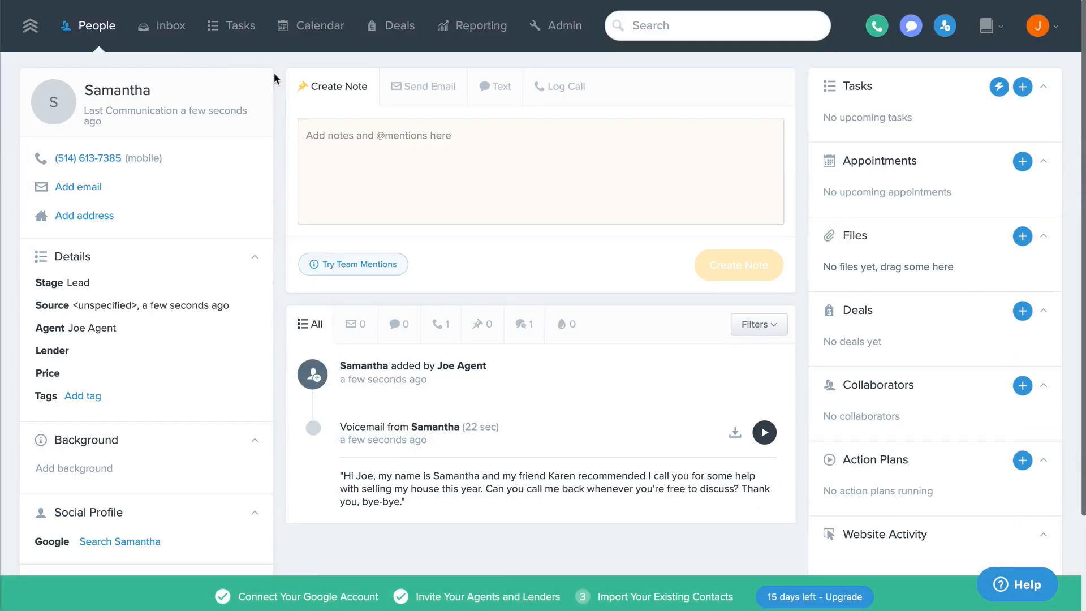
pyautogui.click(169, 26)
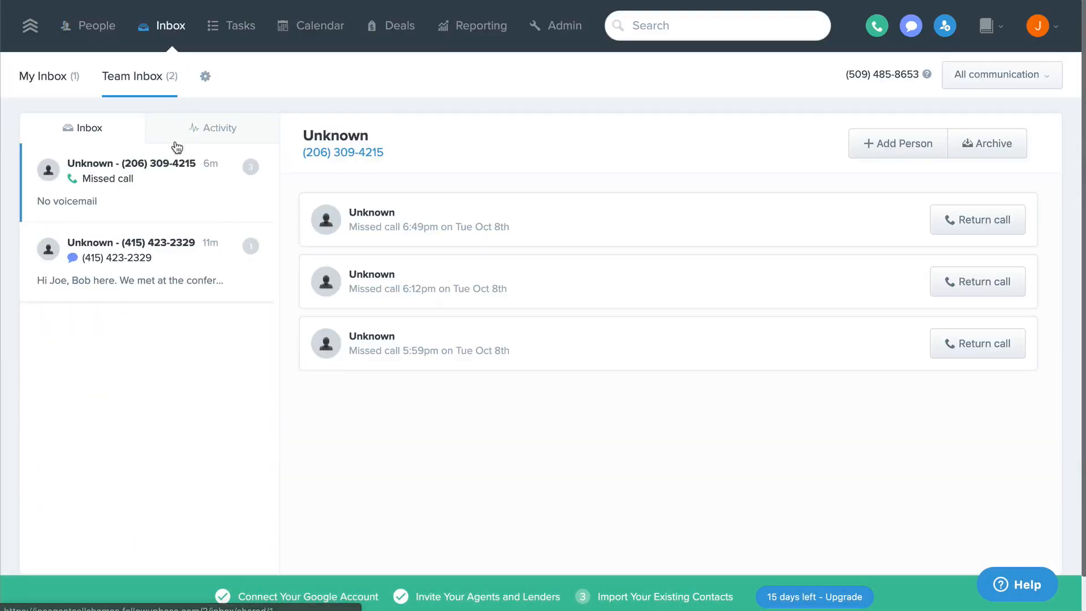
pyautogui.click(132, 262)
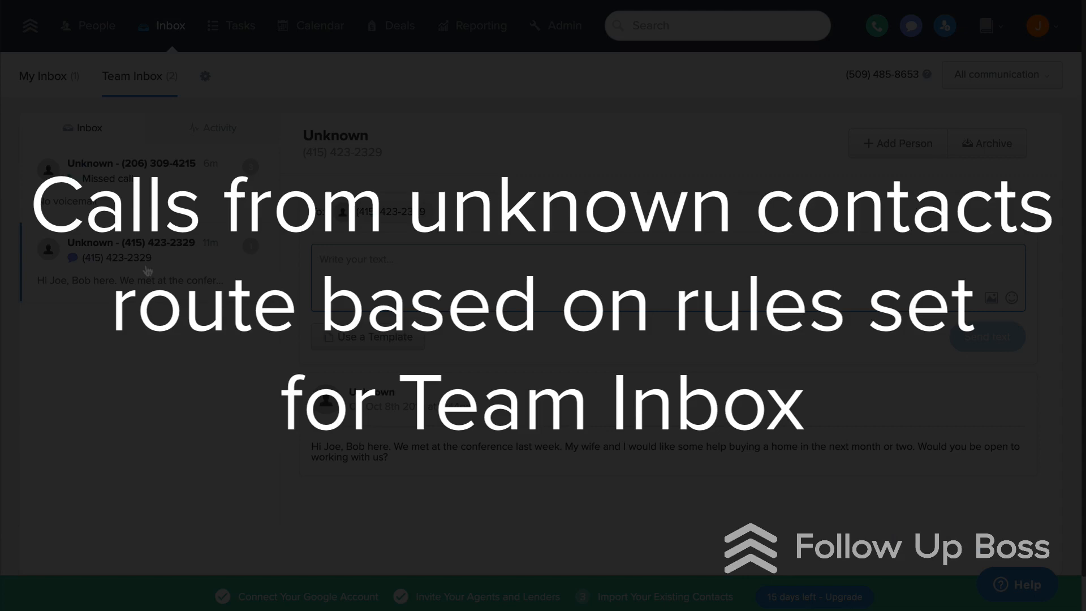
pyautogui.write('Sure!')
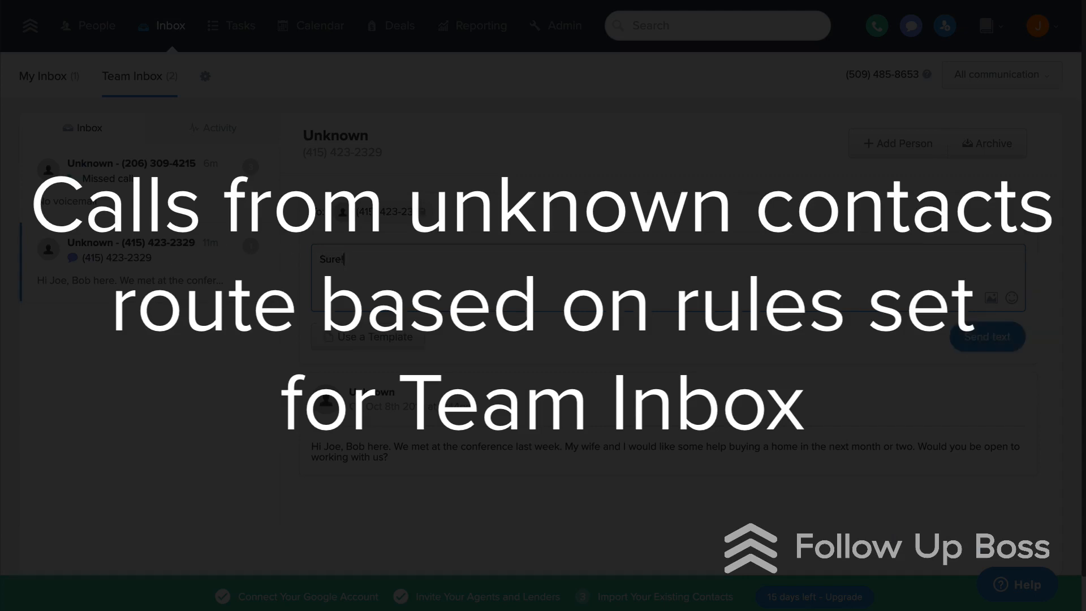
pyautogui.click(204, 77)
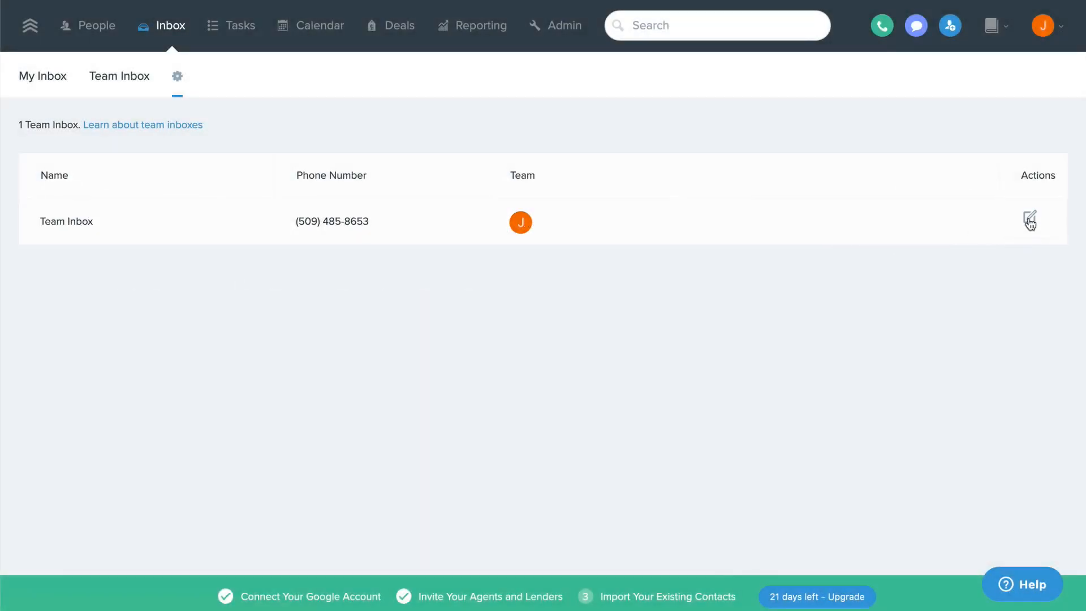
pyautogui.click(1030, 221)
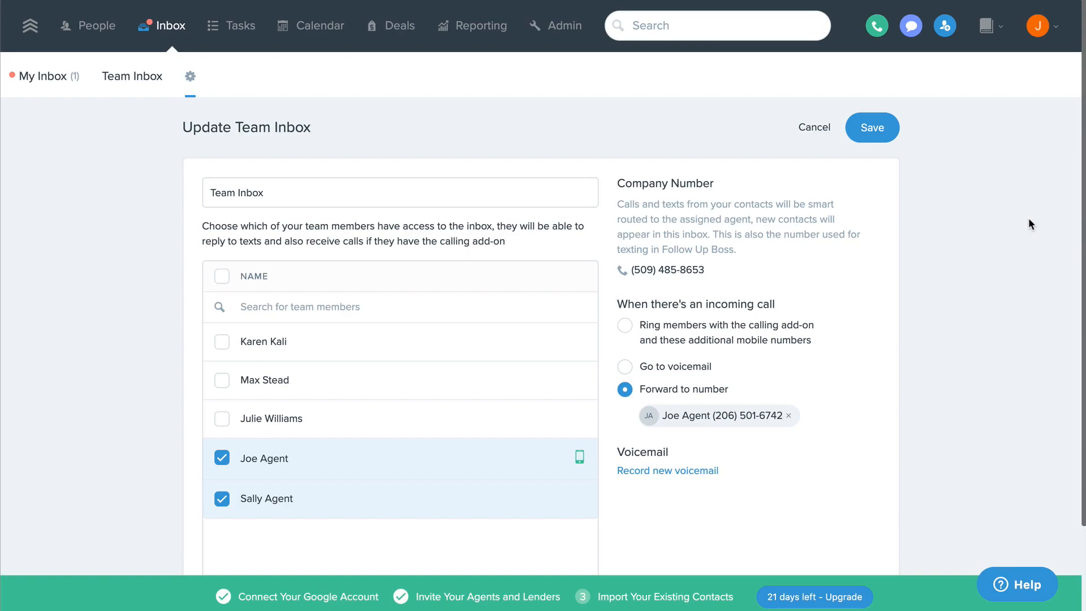